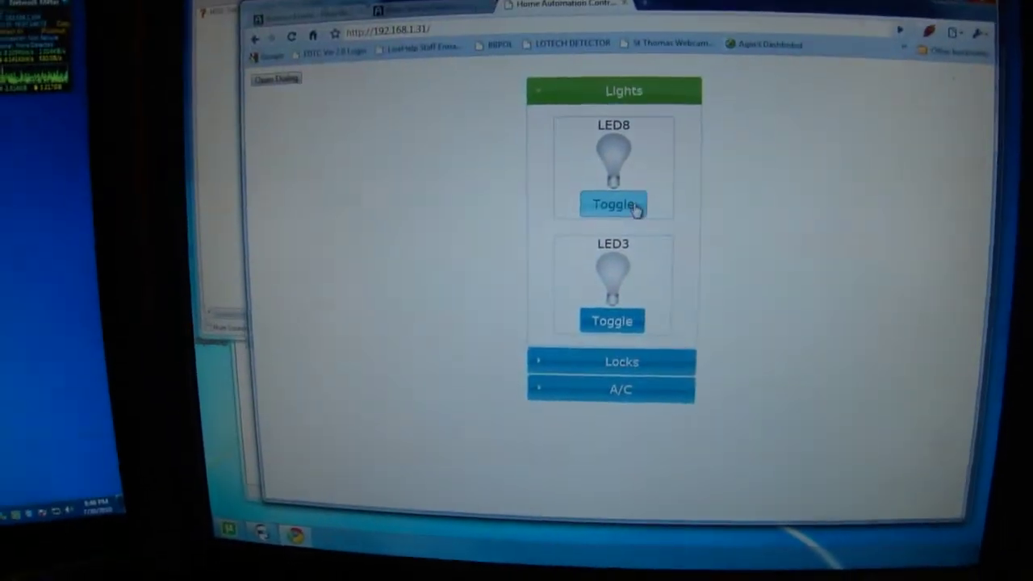
- Switch the unlit LED8 bulb on so it shows yellow while LED3 stays off
left_click(612, 320)
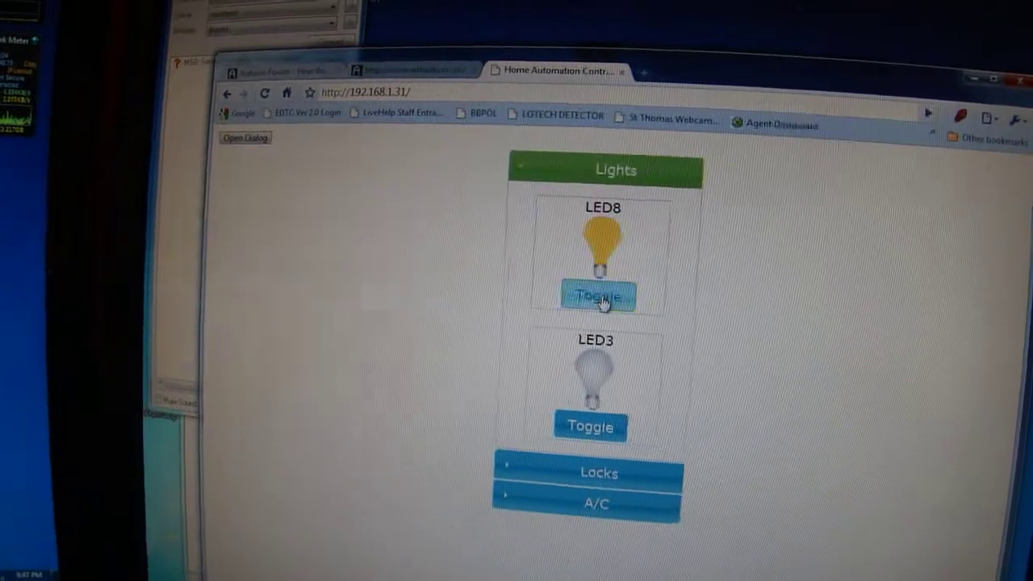
- Switch the yellow LED8 bulb back off
left_click(596, 296)
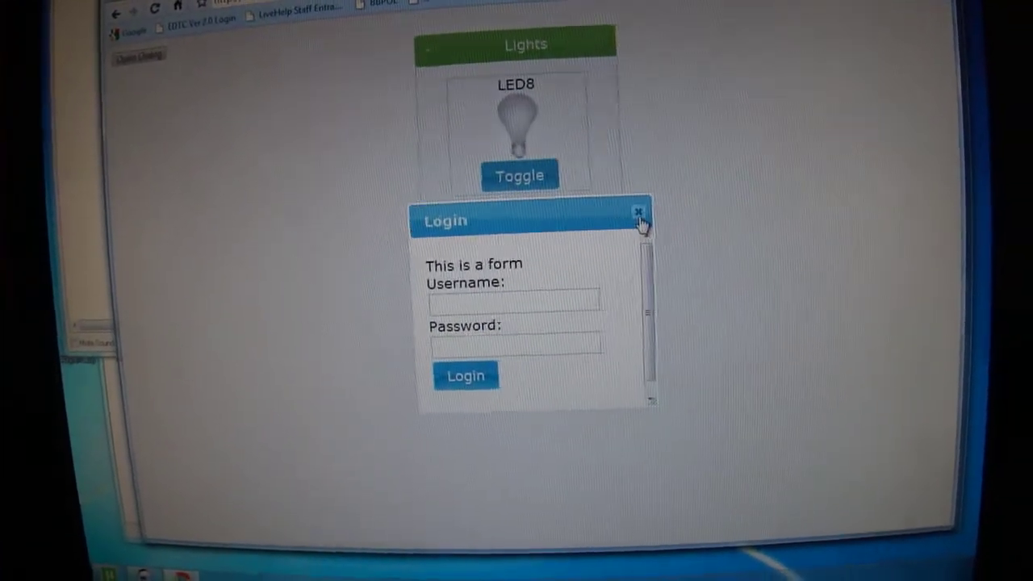
- Dismiss the Login username/password dialog to return to the Lights page
left_click(636, 212)
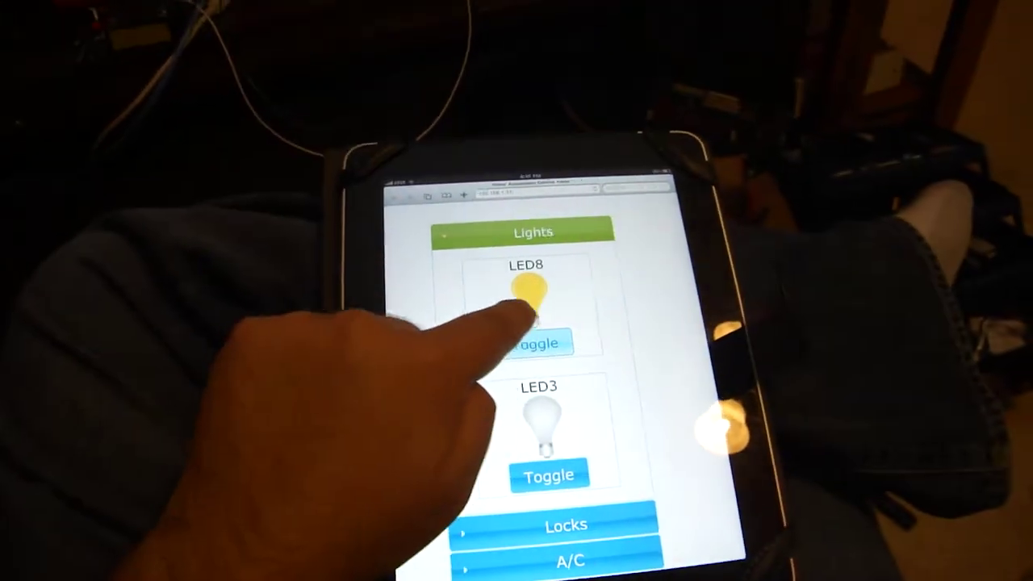
- From the iPad, switch LED8 off so both LED8 and LED3 show unlit
left_click(535, 343)
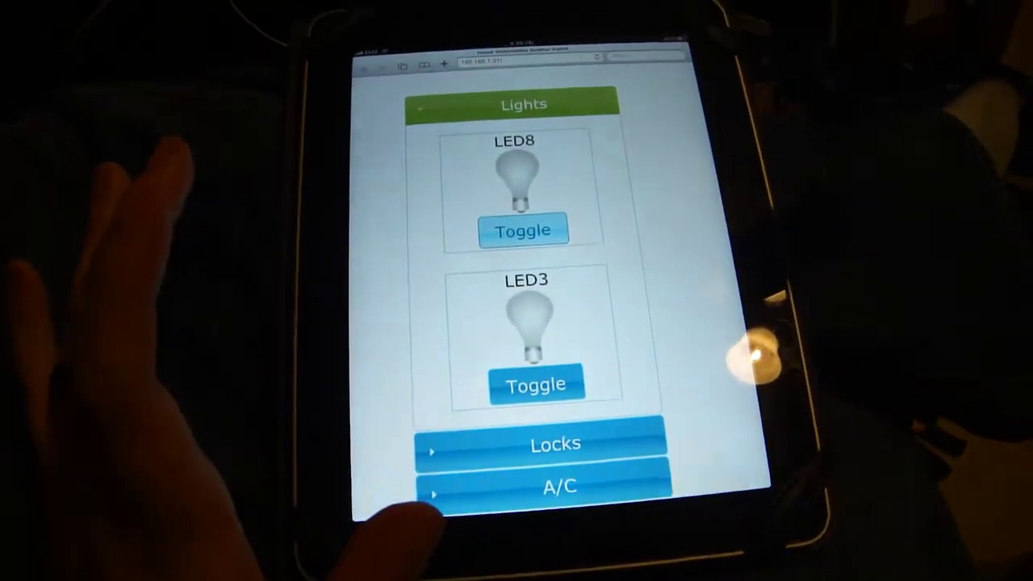